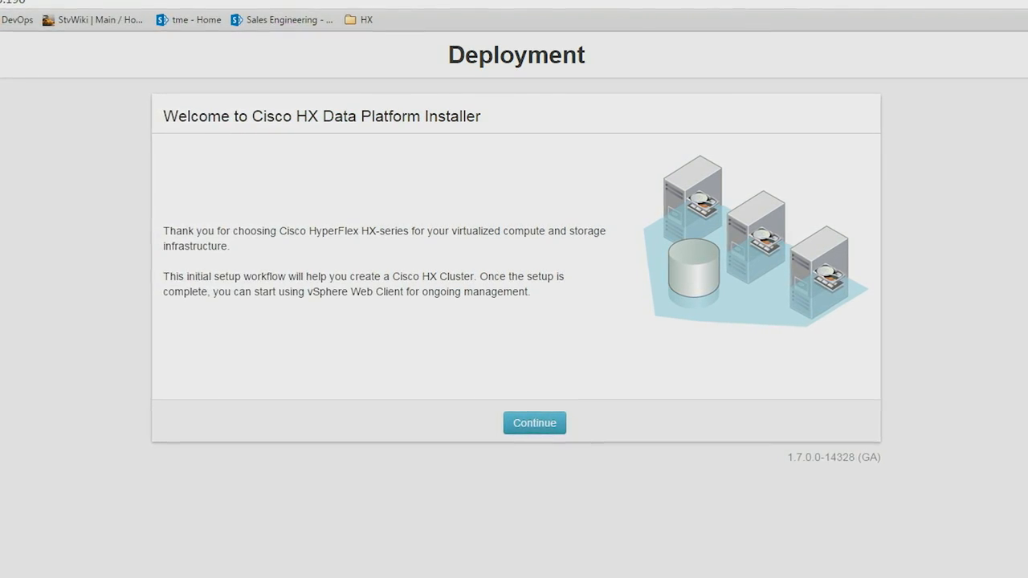
# Step: Continue past the welcome page and accept the end user license agreement
pyautogui.click(535, 422)
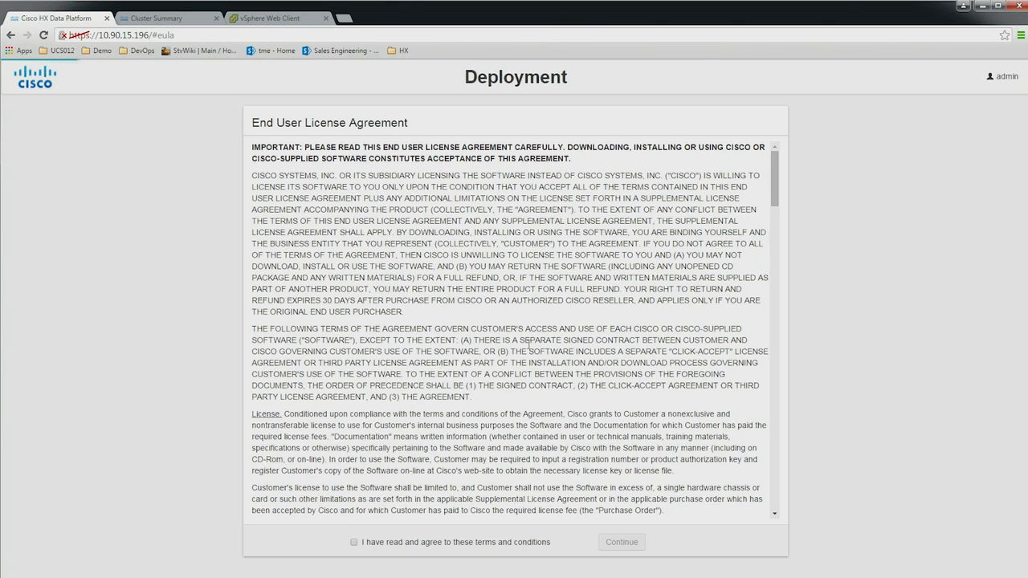
pyautogui.click(354, 543)
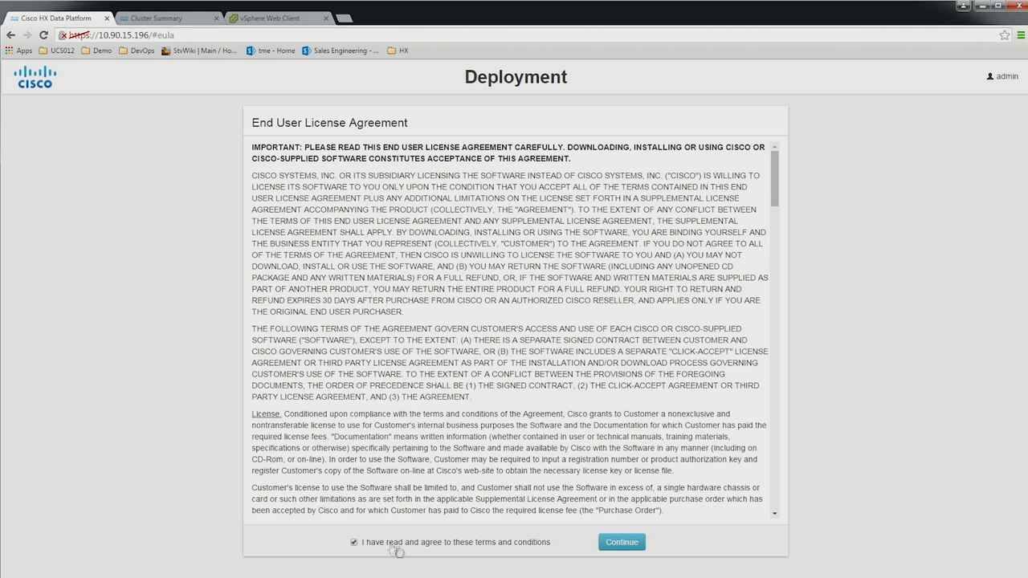
pyautogui.click(621, 542)
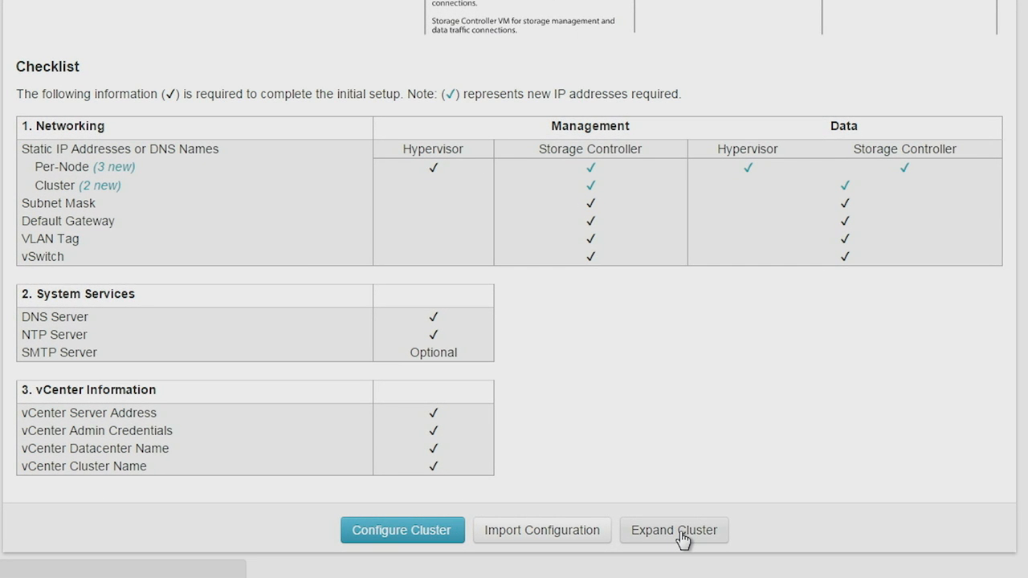
pyautogui.moveTo(704, 540)
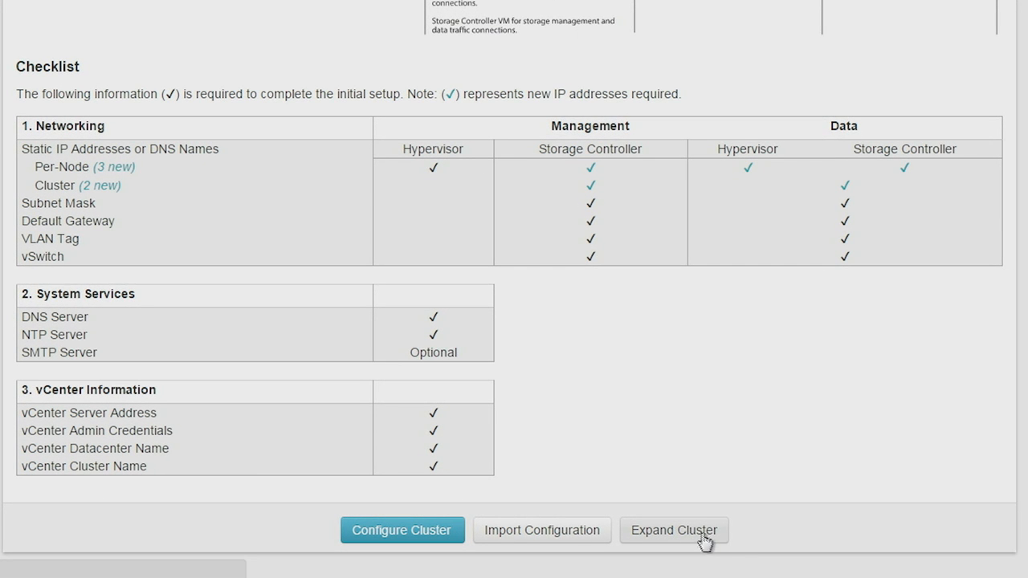
pyautogui.moveTo(785, 541)
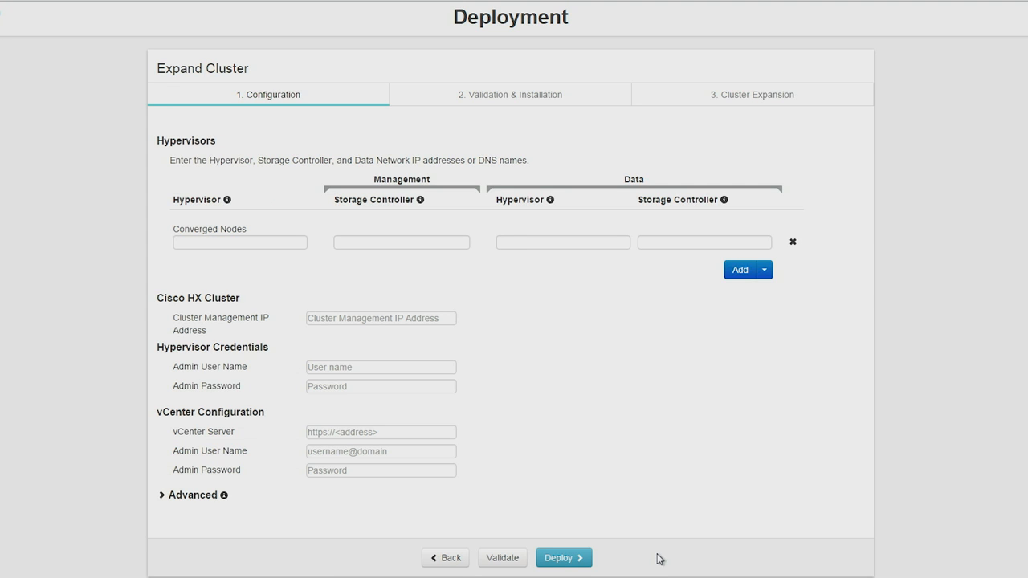
pyautogui.moveTo(301, 234)
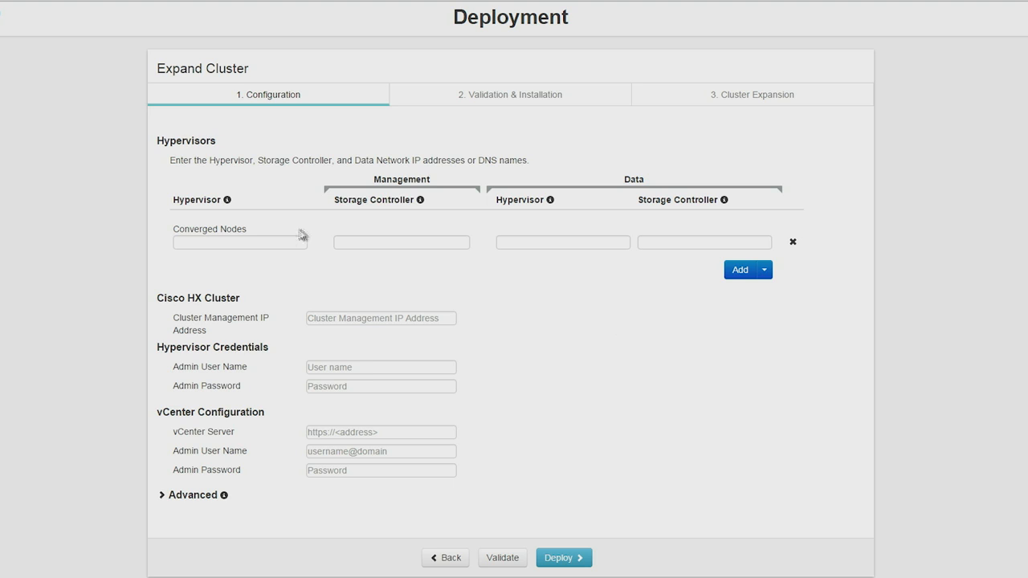
# Step: Start the first converged node's hypervisor management IP by entering '10'
pyautogui.write('10')
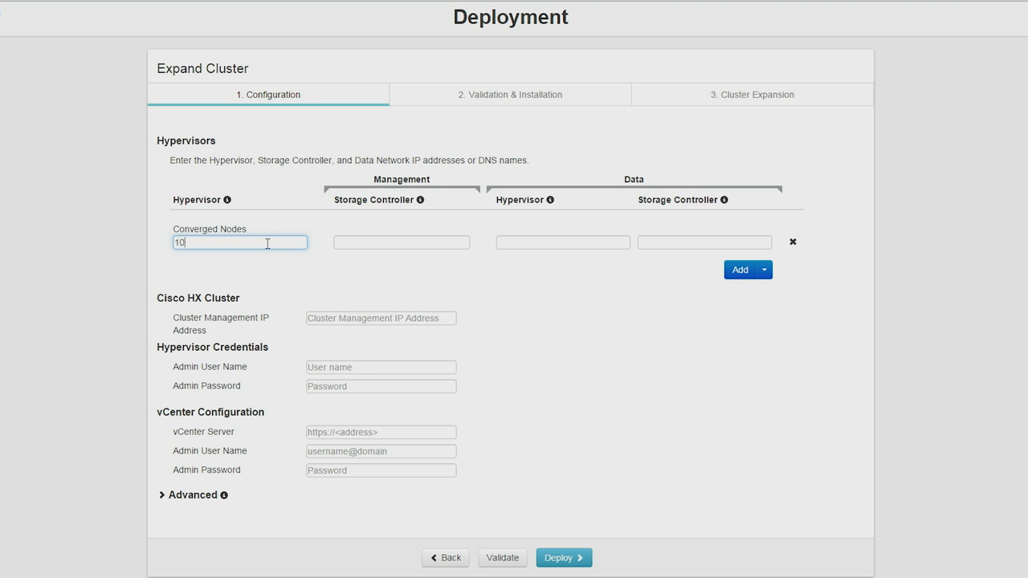